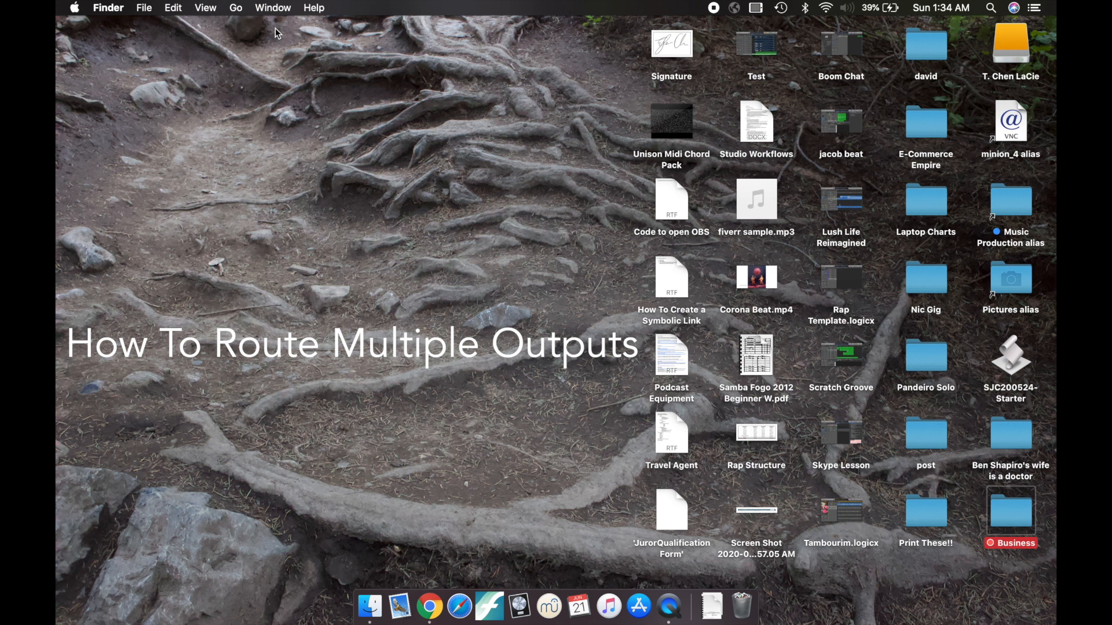
pyautogui.moveTo(537, 6)
pyautogui.write('quick')
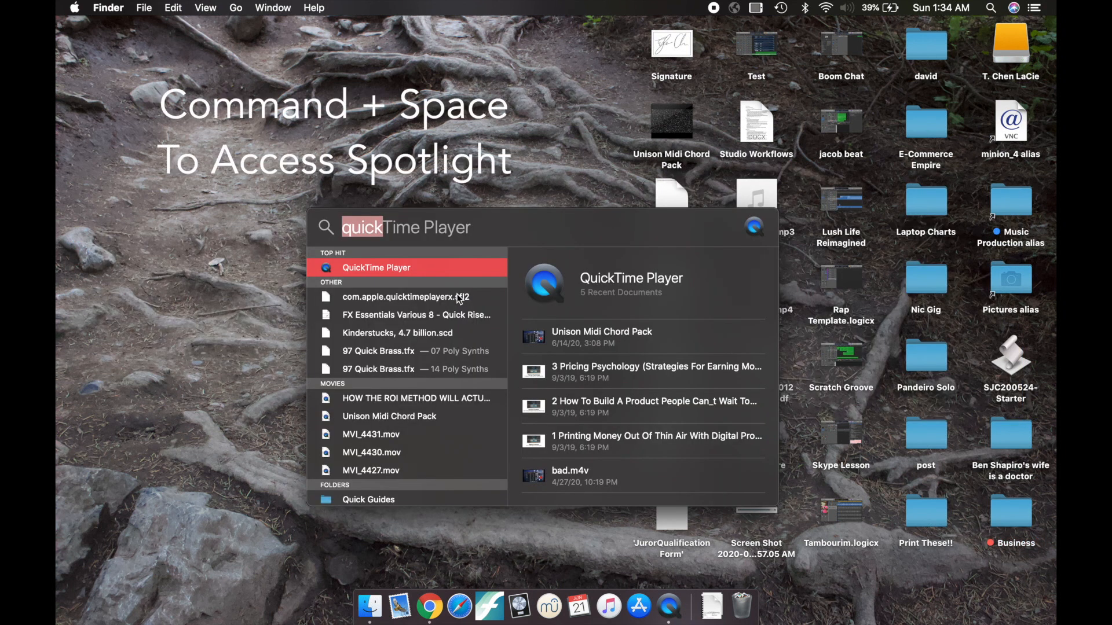
# Step: Search Spotlight for 'audio MIDI Setup' and launch the Audio MIDI Setup app
pyautogui.write('audio MIDI Setup')
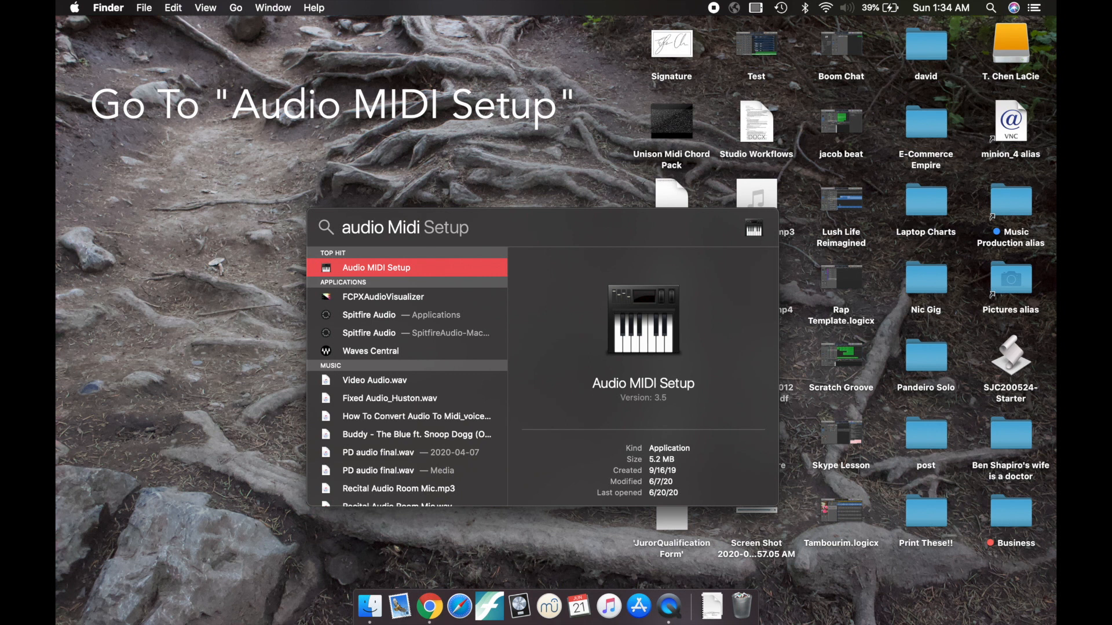
pyautogui.click(377, 268)
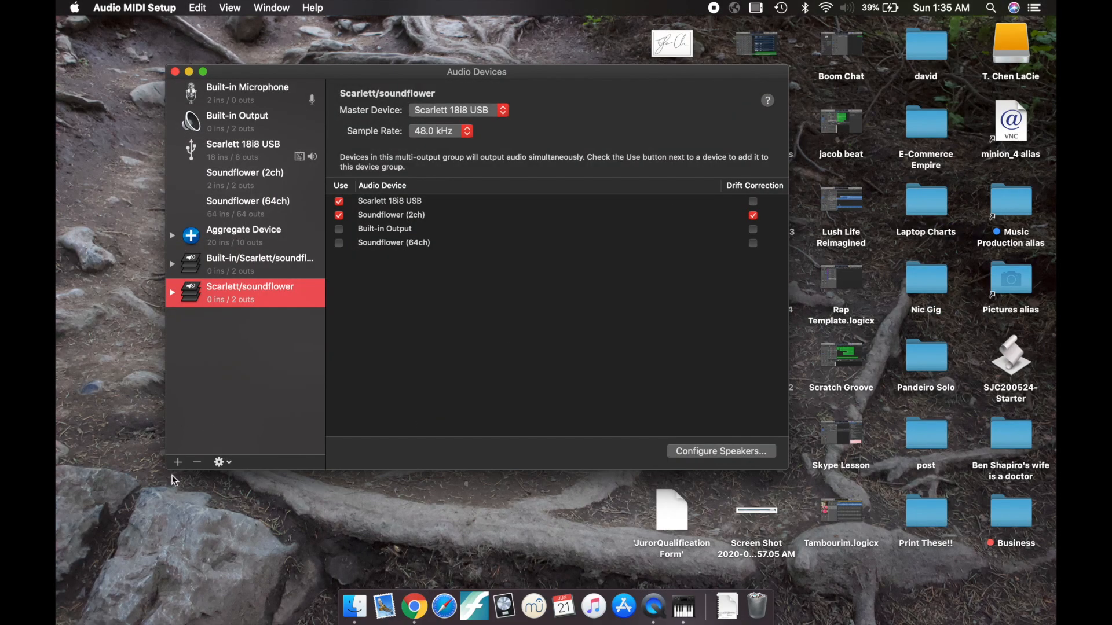
# Step: Add a new Multi-Output Device from the Audio Devices add-device menu
pyautogui.click(220, 462)
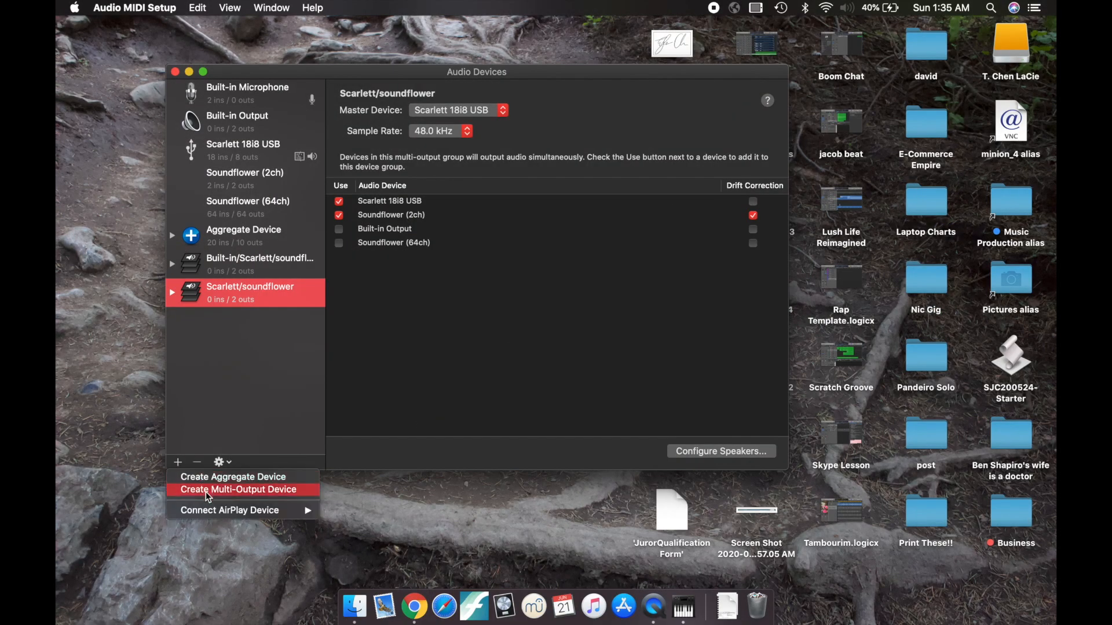
pyautogui.click(238, 490)
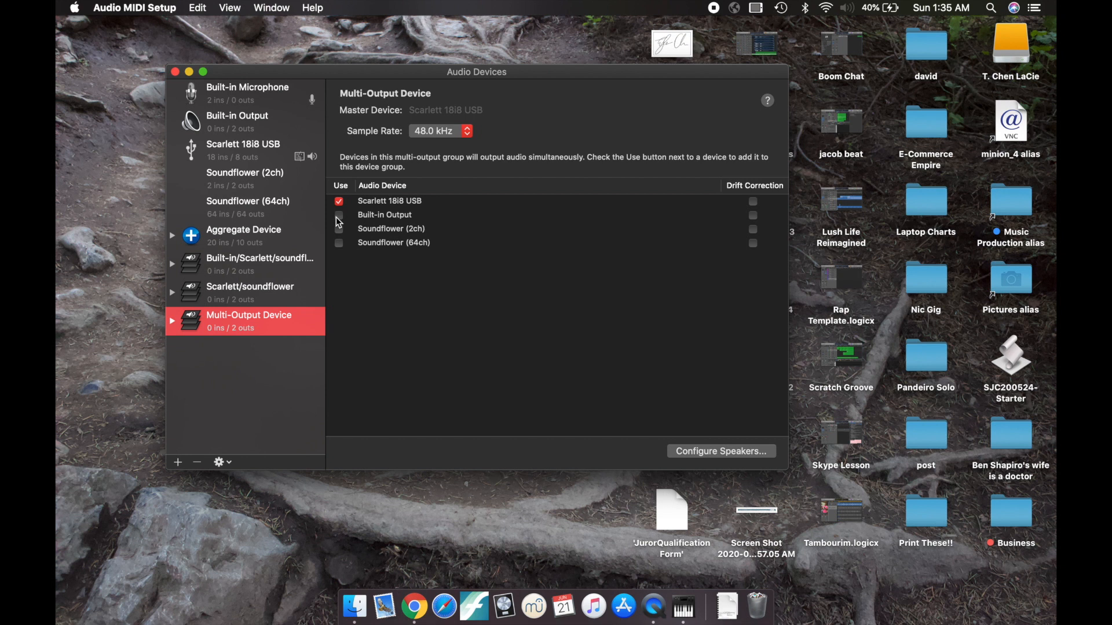
# Step: Include Built-in Output as master device and adjust Scarlett 18i8 USB drift correction
pyautogui.click(338, 215)
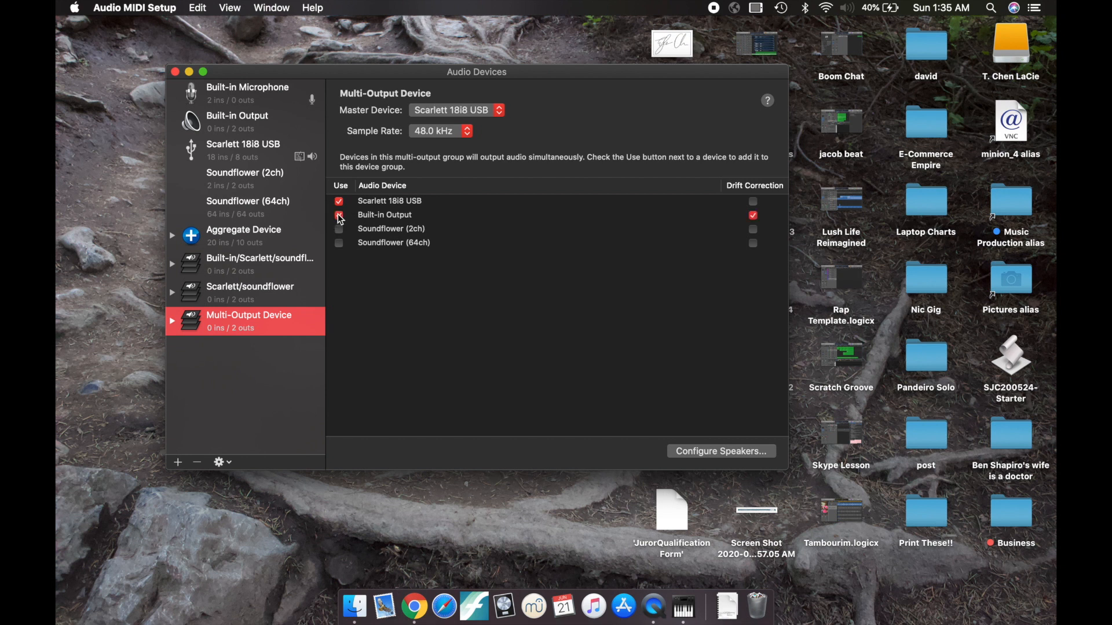
pyautogui.click(339, 215)
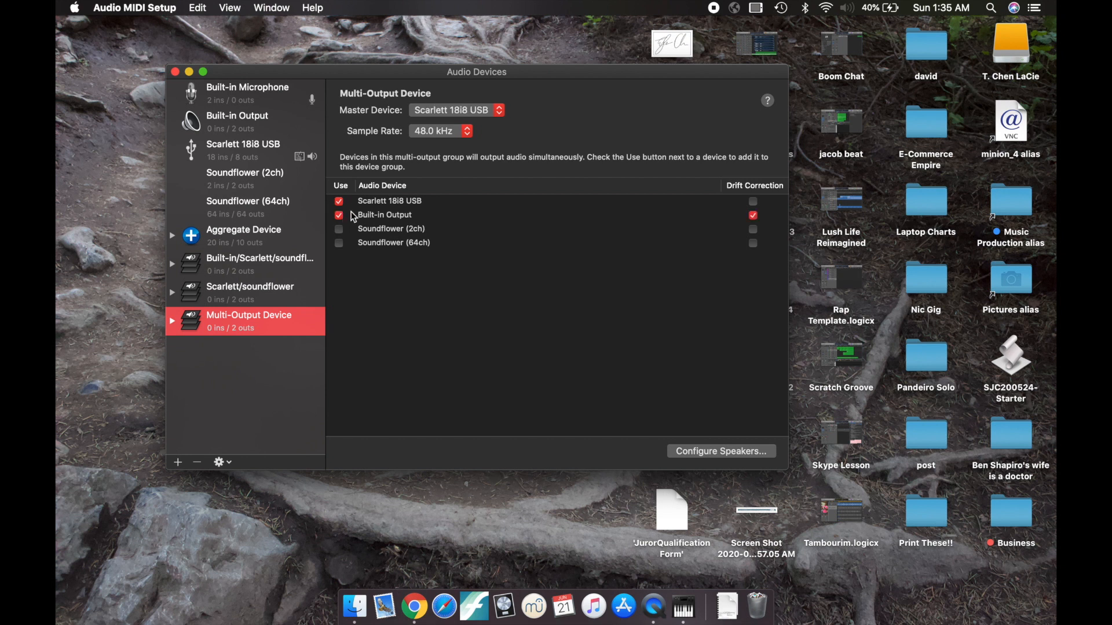
pyautogui.click(338, 201)
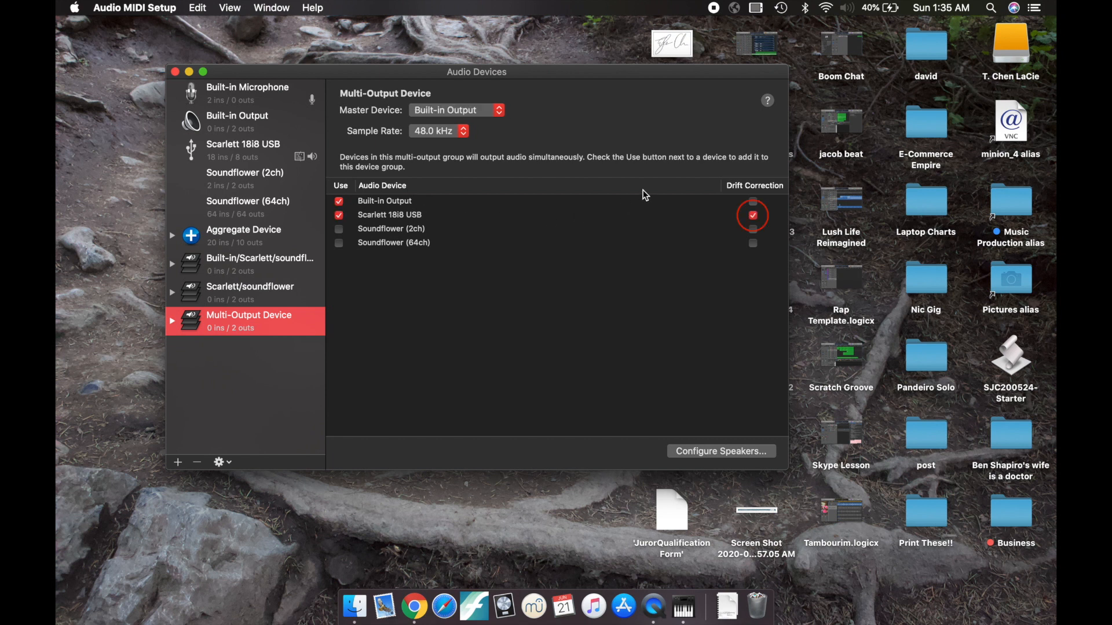
pyautogui.click(752, 215)
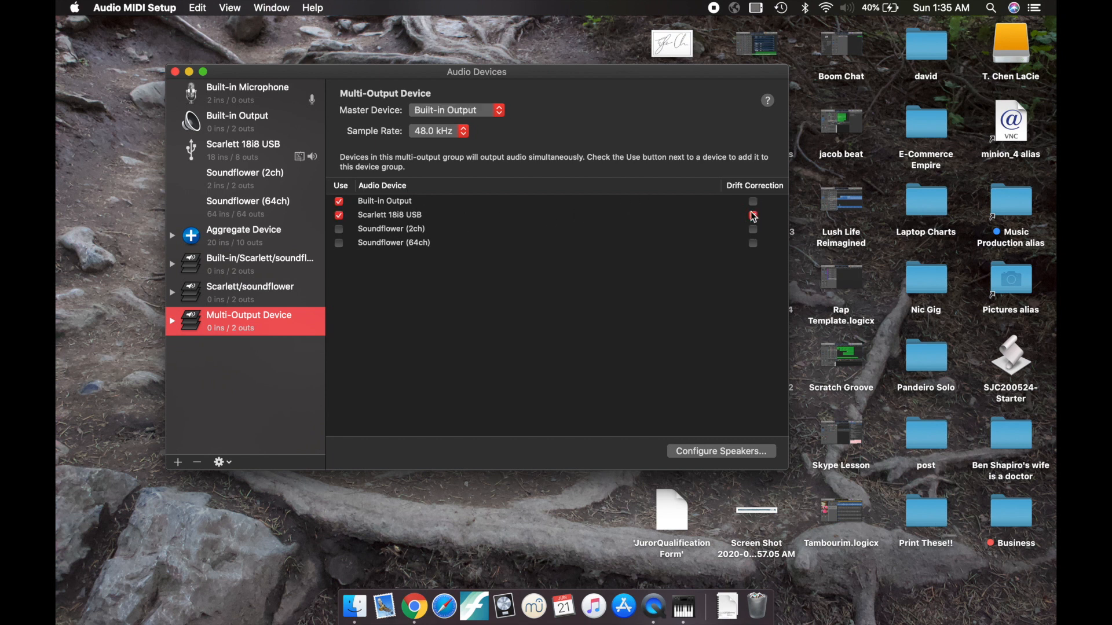
pyautogui.click(752, 215)
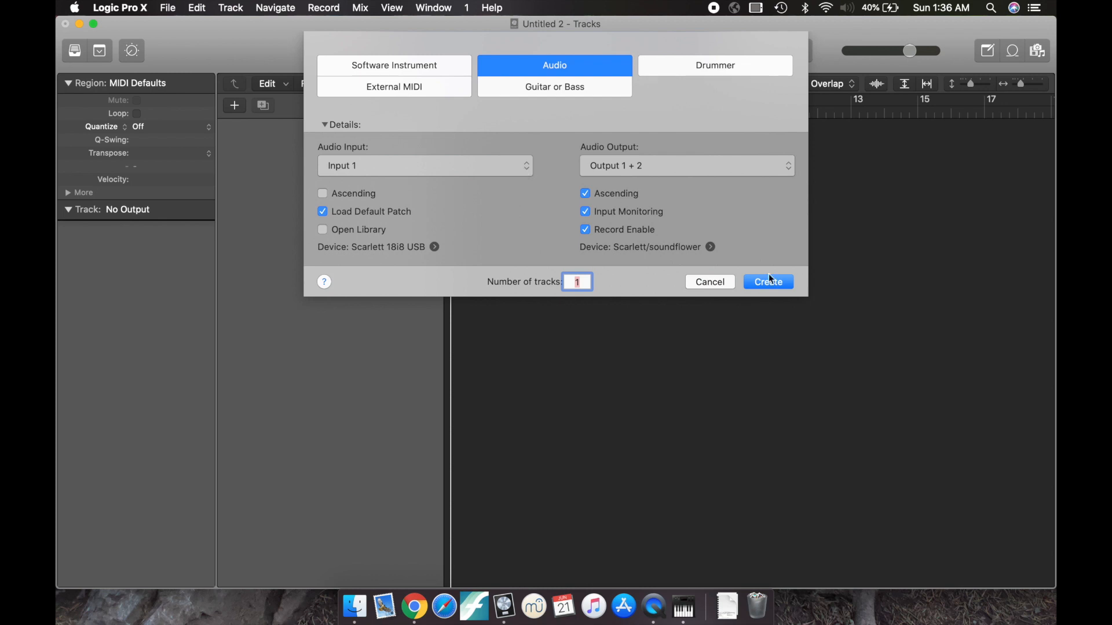
# Step: Create the Audio 1 track and apply Multi-Output Device as Logic's output device
pyautogui.click(120, 8)
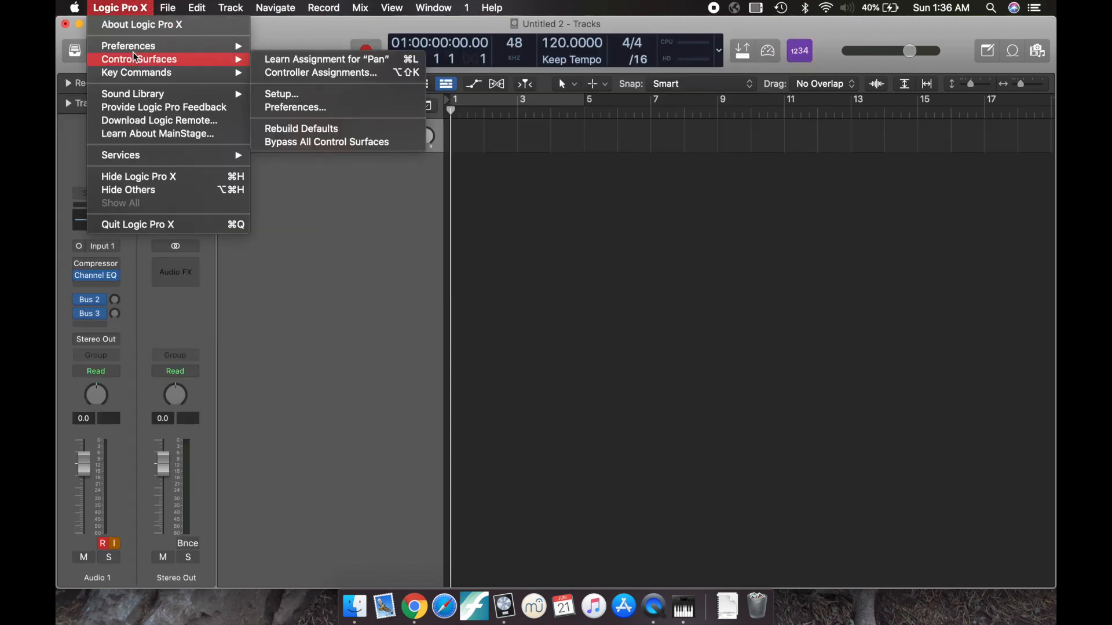
pyautogui.click(295, 107)
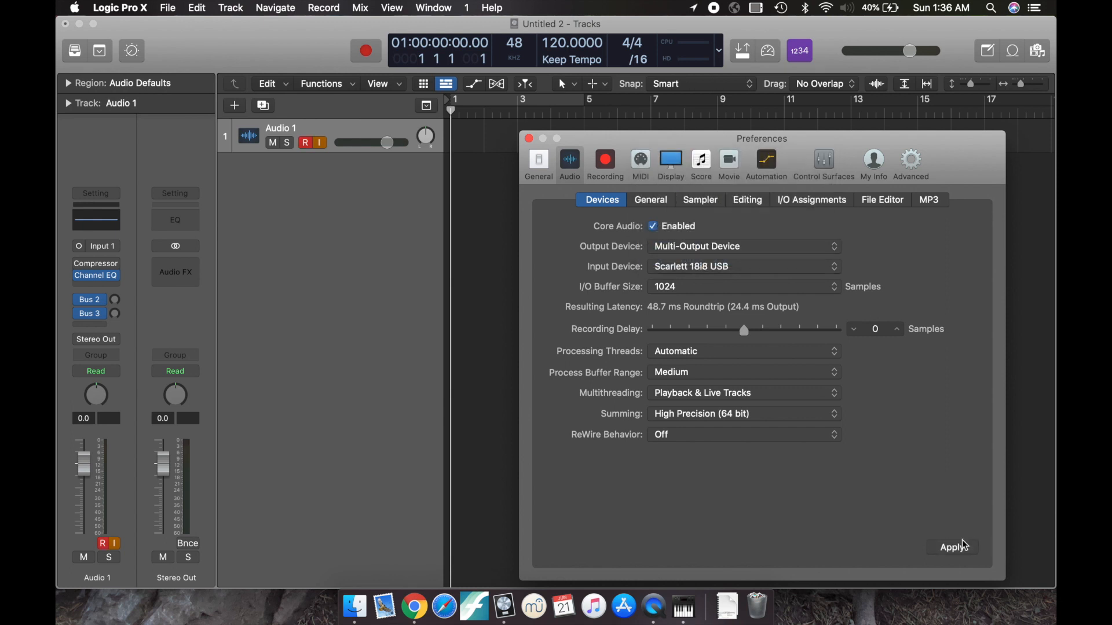
pyautogui.click(952, 547)
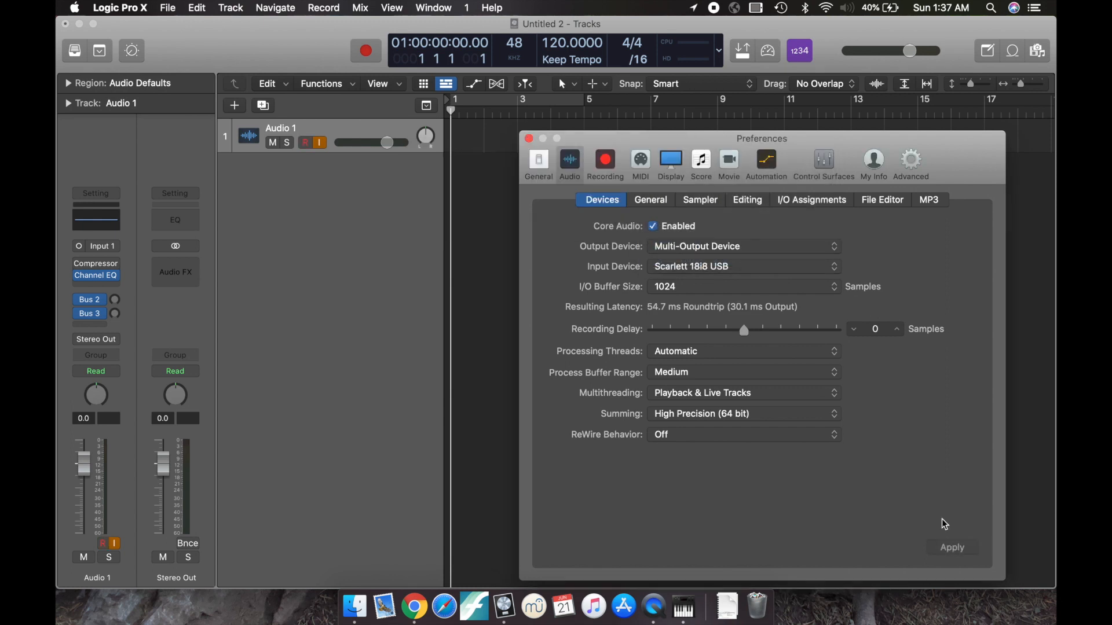
pyautogui.click(1036, 51)
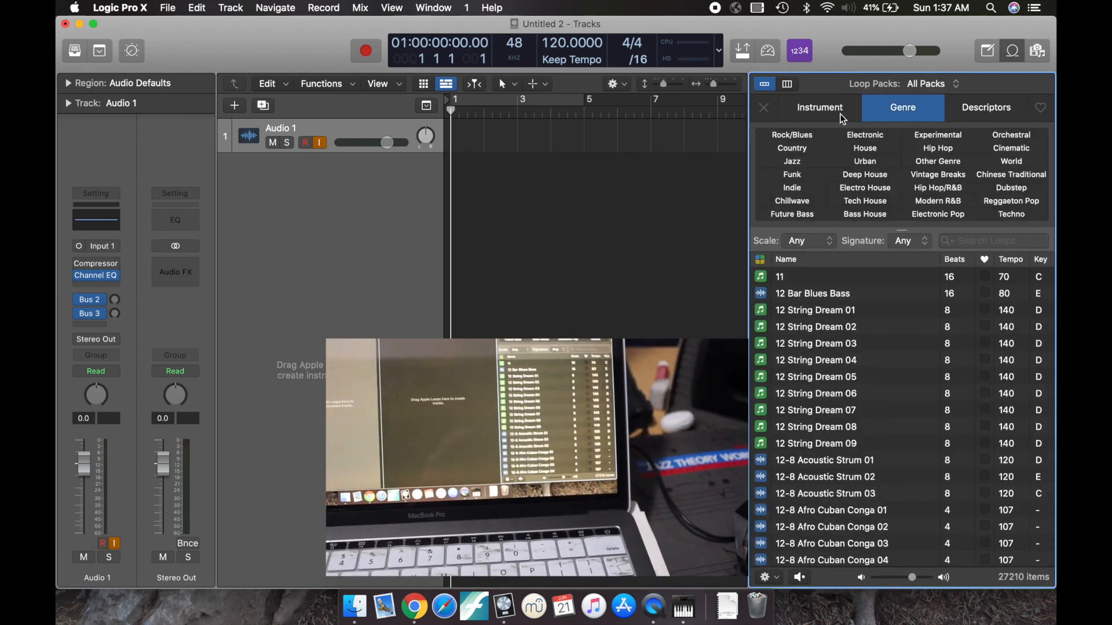
# Step: Drag the 12-8 Acoustic Strum 01 loop into the tracks area at bar 1
pyautogui.moveTo(824, 461); pyautogui.dragTo(489, 171)
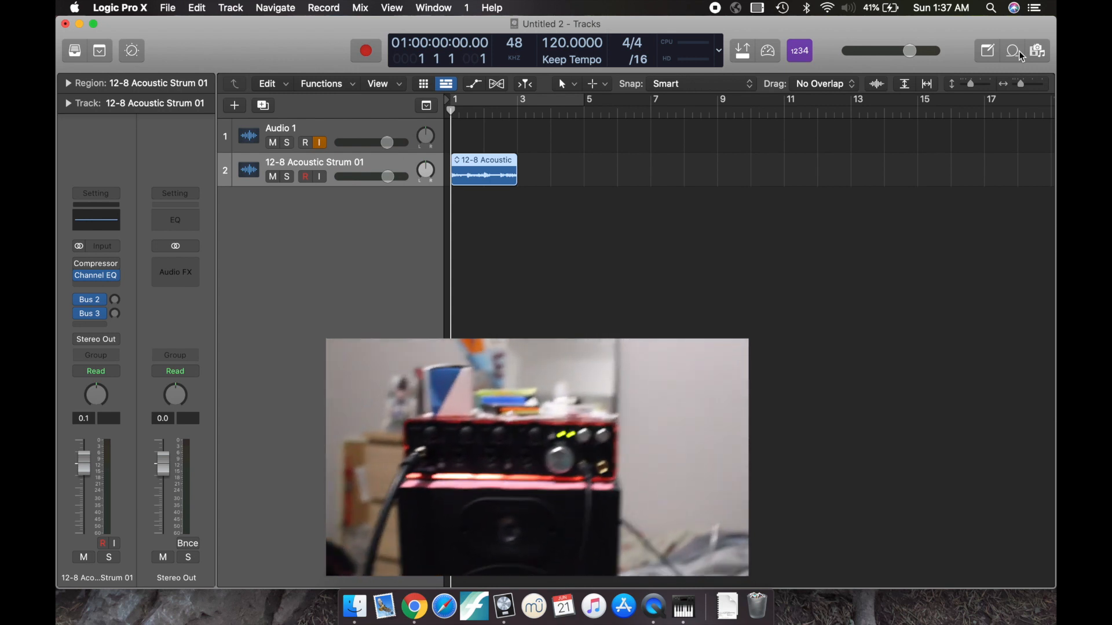
pyautogui.click(1013, 50)
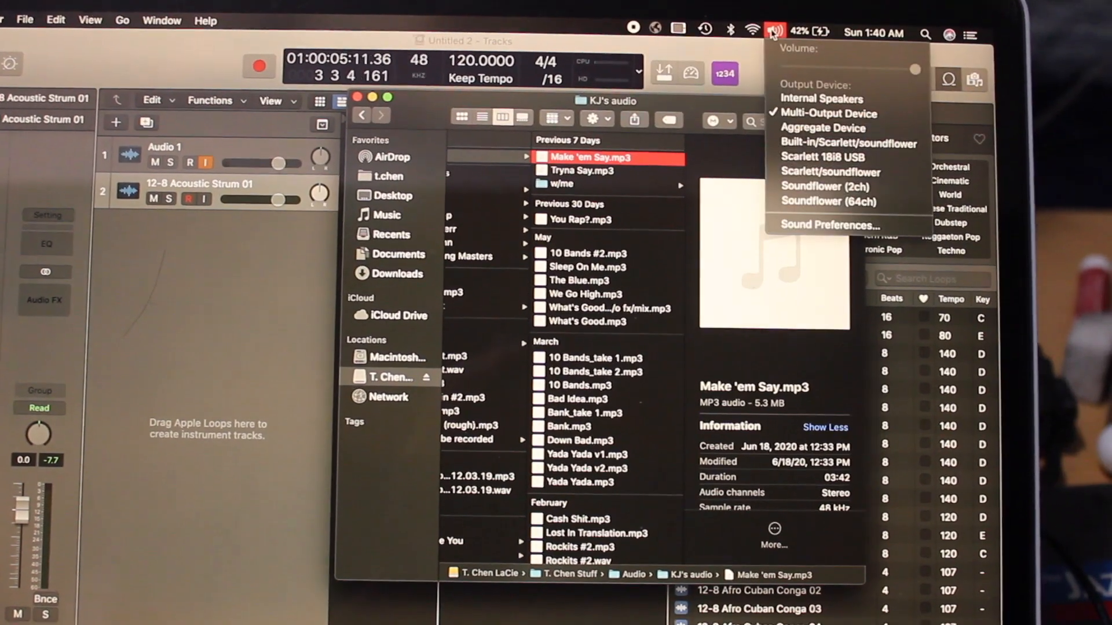
# Step: Choose Multi-Output Device as system sound output from the menu bar volume menu
pyautogui.click(774, 32)
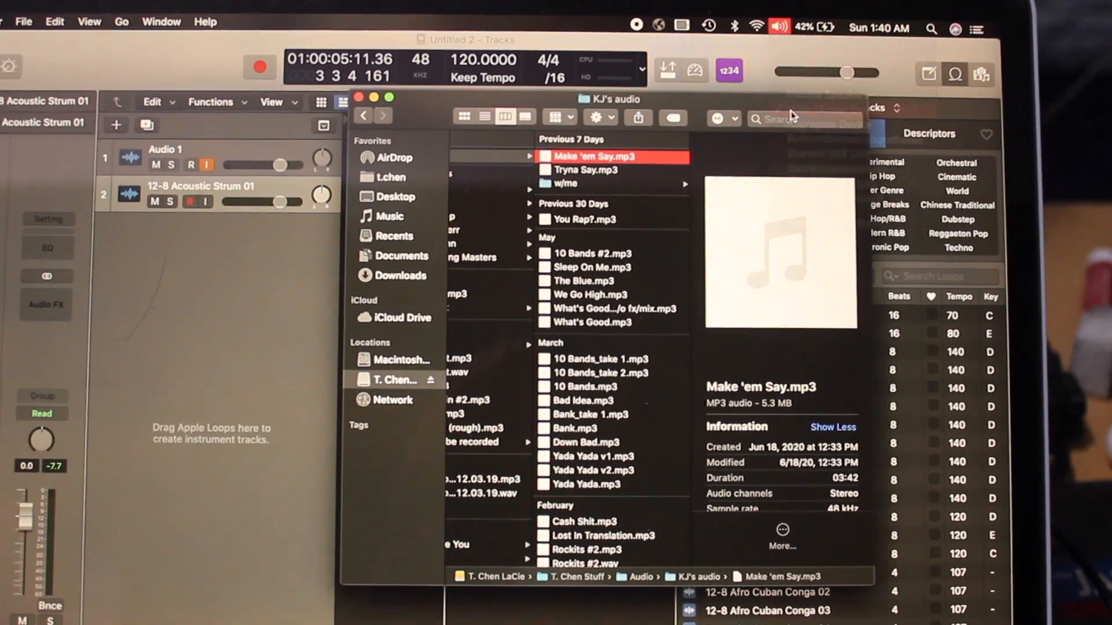